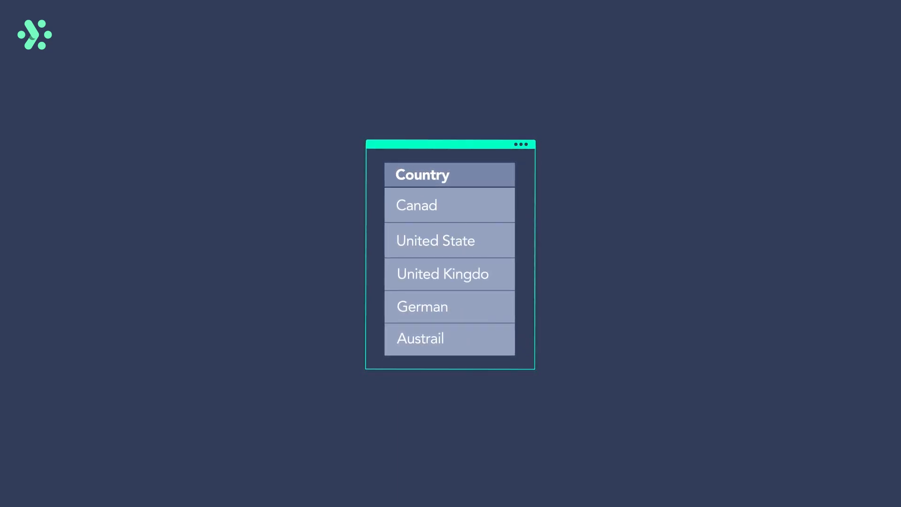
- Open the Google Analytics Data - Country Report datastream's overview
{"action": "left_click", "coordinate": [450, 239]}
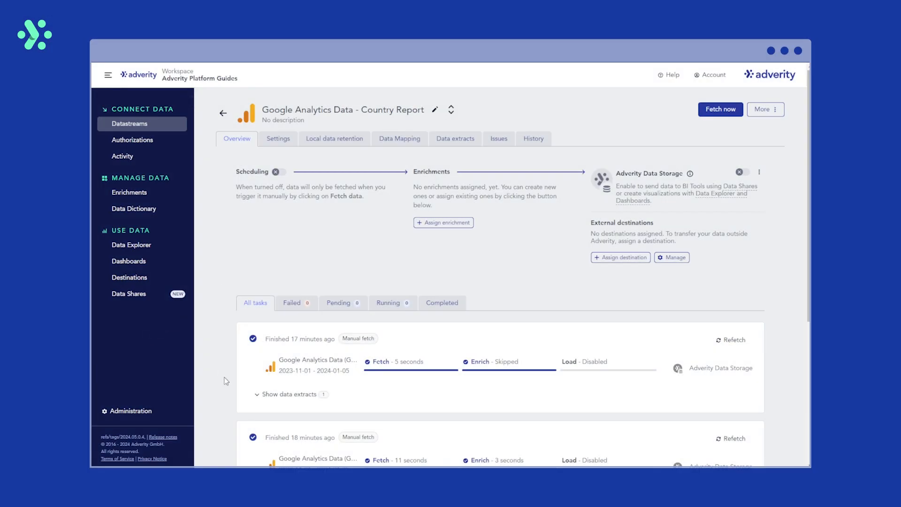
- Open the collected extract and scroll through its full country names like United States
{"action": "left_click", "coordinate": [290, 394]}
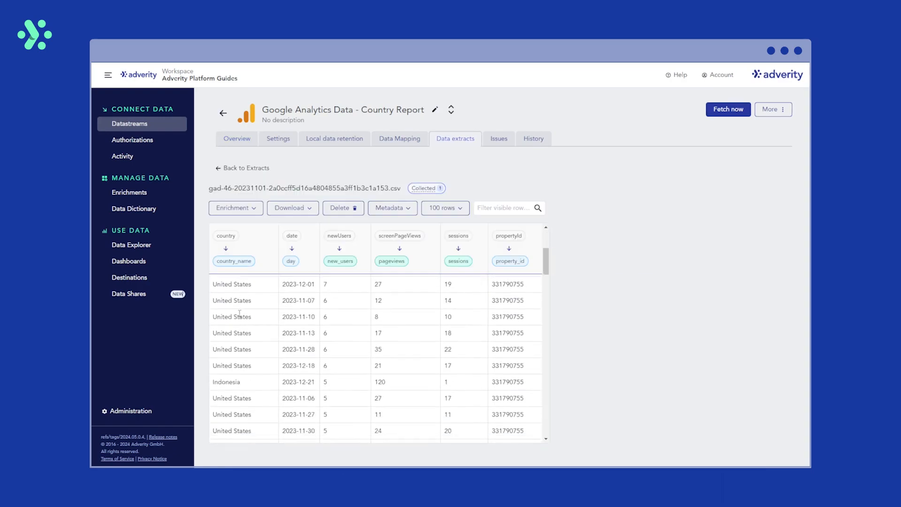
{"action": "scroll", "scroll_direction": "down", "scroll_amount": 3}
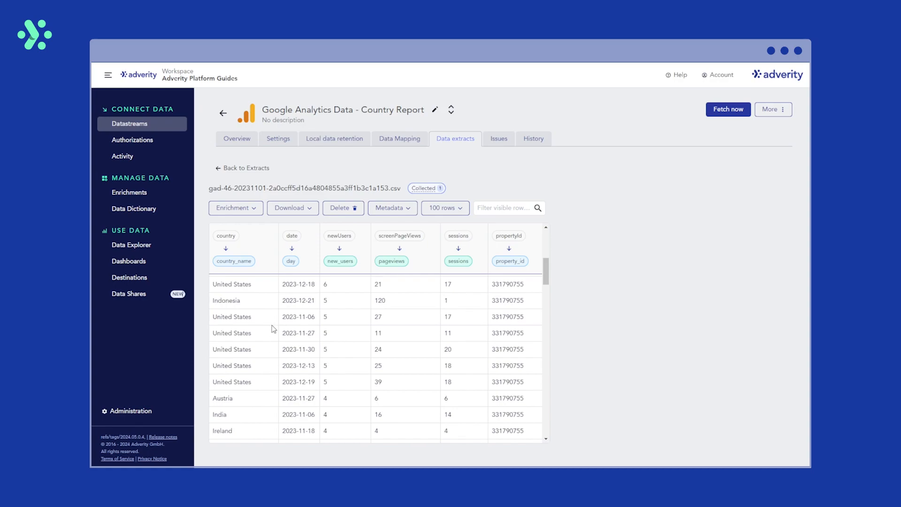
{"action": "mouse_move", "coordinate": [271, 301]}
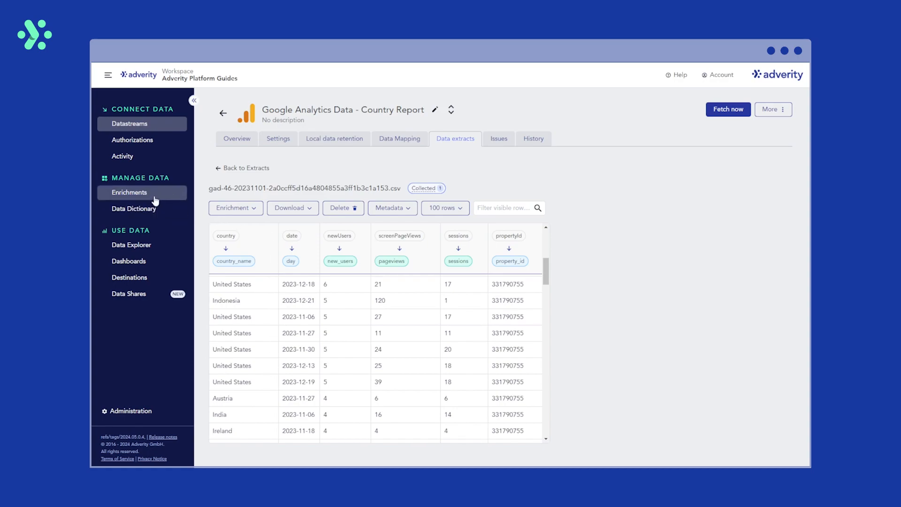
- Start a new Unify Location Data enrichment from the Enrichments page
{"action": "left_click", "coordinate": [130, 193]}
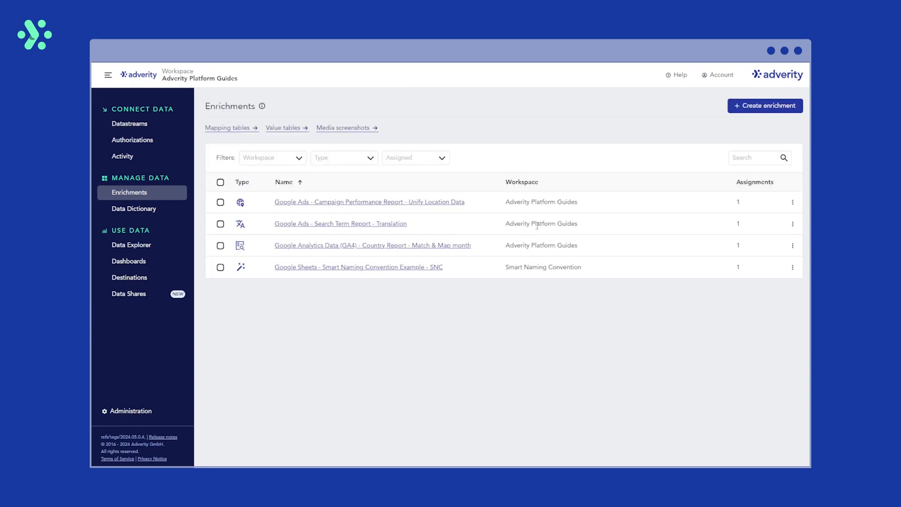
{"action": "left_click", "coordinate": [765, 105]}
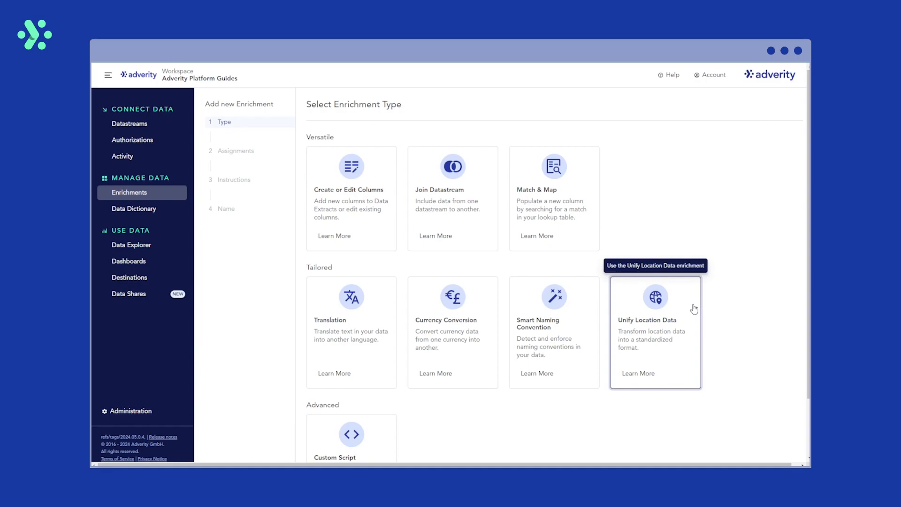
{"action": "left_click", "coordinate": [654, 332]}
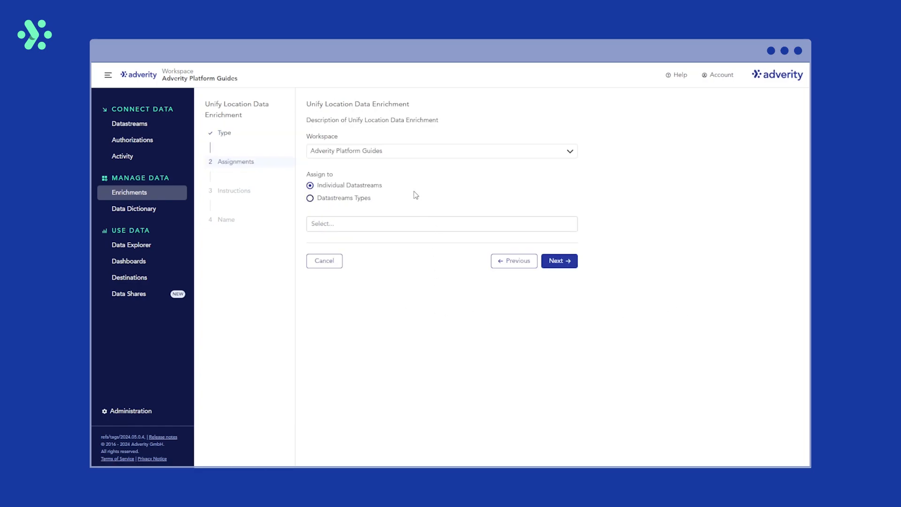
- Try assigning by datastream type and browse the list of available types
{"action": "left_click", "coordinate": [311, 198]}
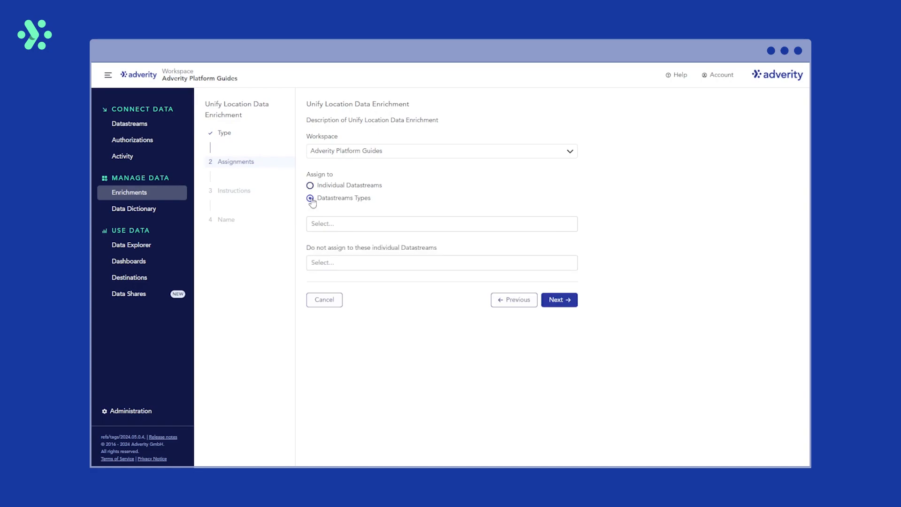
{"action": "left_click", "coordinate": [310, 197]}
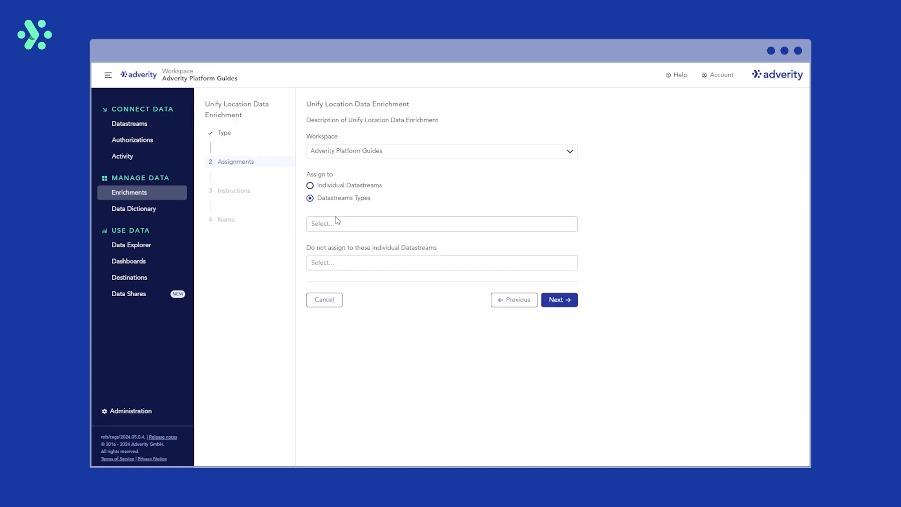
{"action": "left_click", "coordinate": [441, 223]}
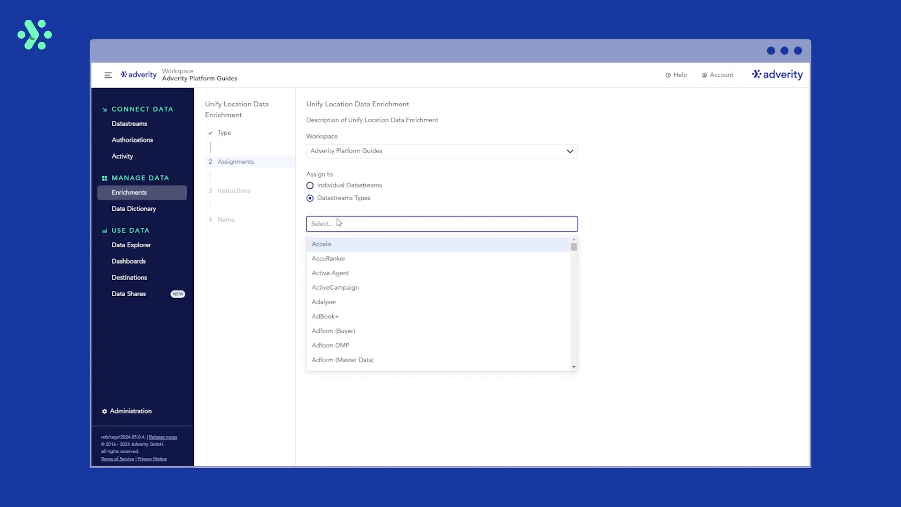
{"action": "scroll", "scroll_direction": "down", "scroll_amount": 3}
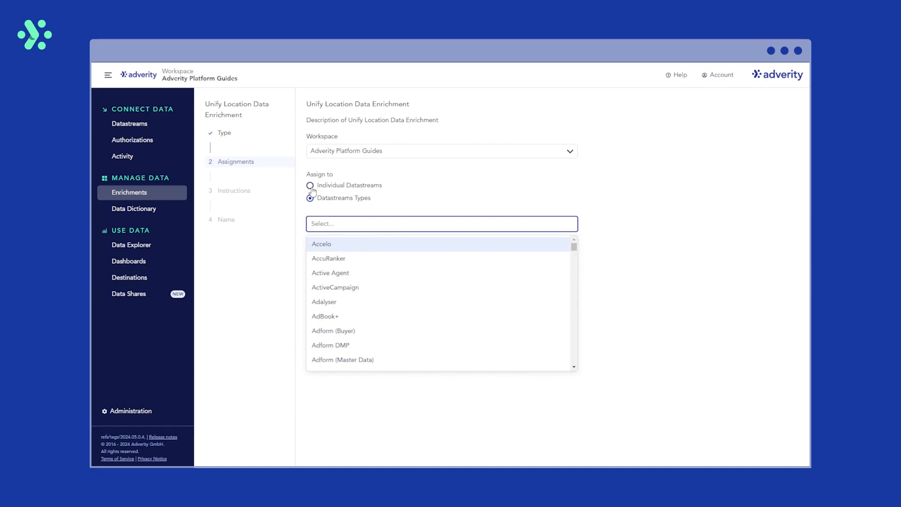
- Assign the enrichment to the Google Analytics Data - Country Report datastream and continue
{"action": "left_click", "coordinate": [310, 185]}
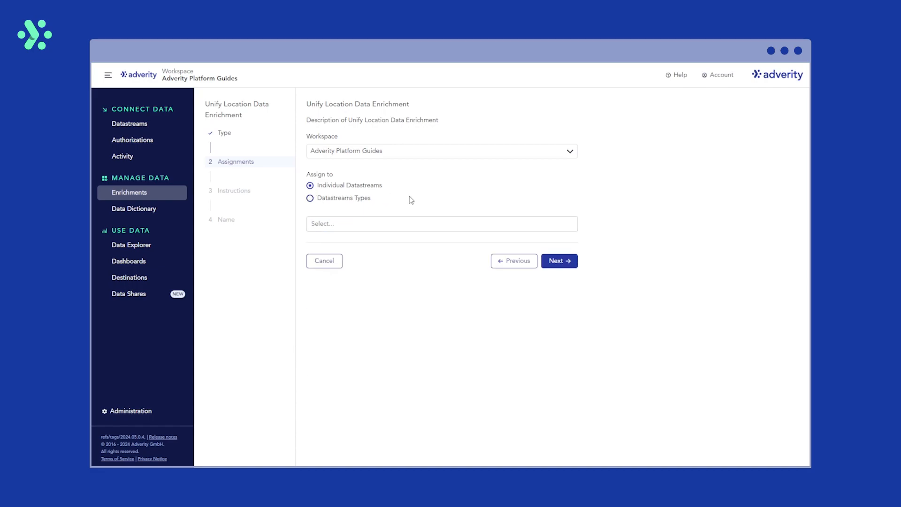
{"action": "left_click", "coordinate": [441, 224]}
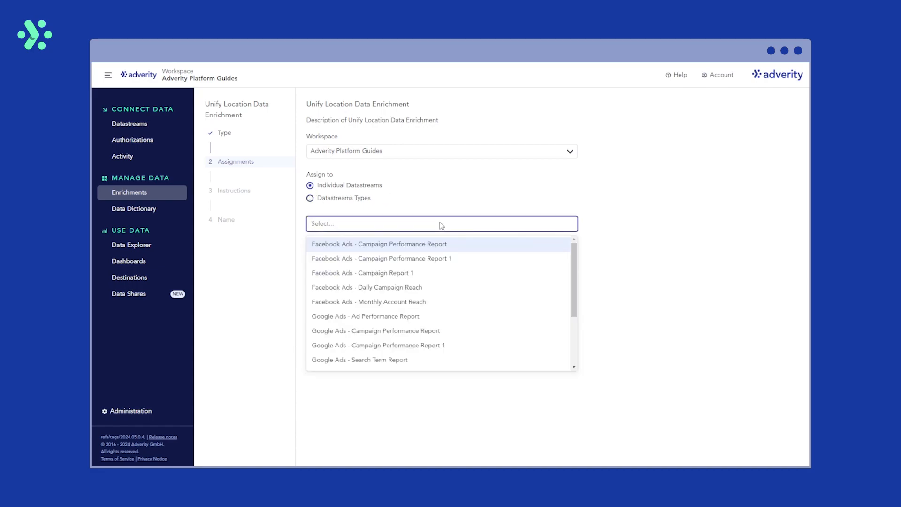
{"action": "type", "text": "google ana"}
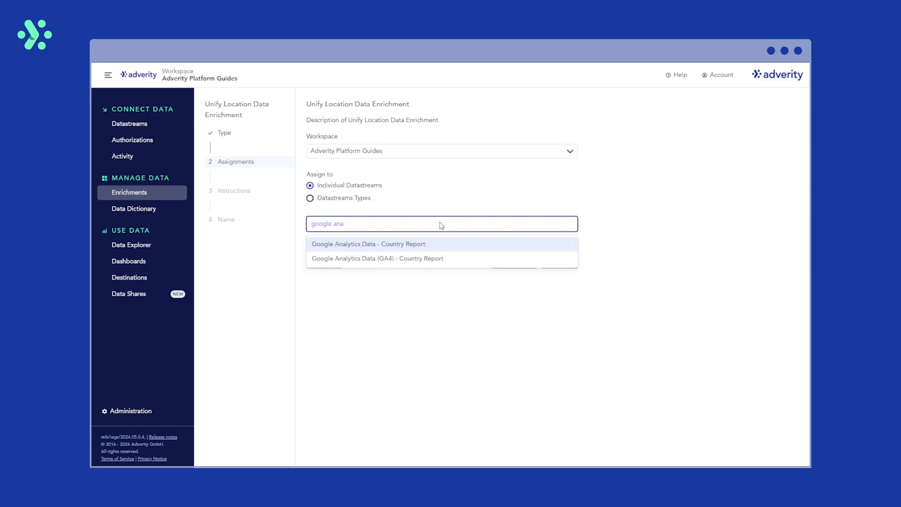
{"action": "left_click", "coordinate": [368, 243]}
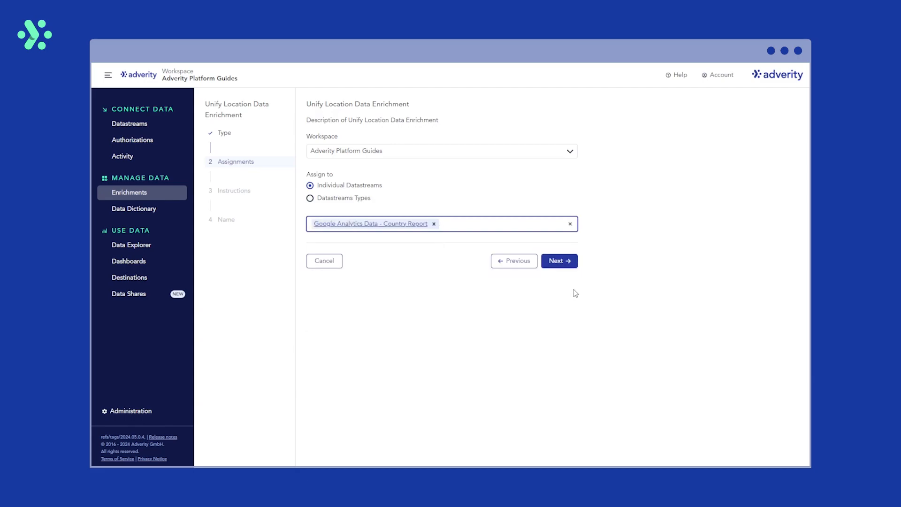
{"action": "left_click", "coordinate": [559, 261]}
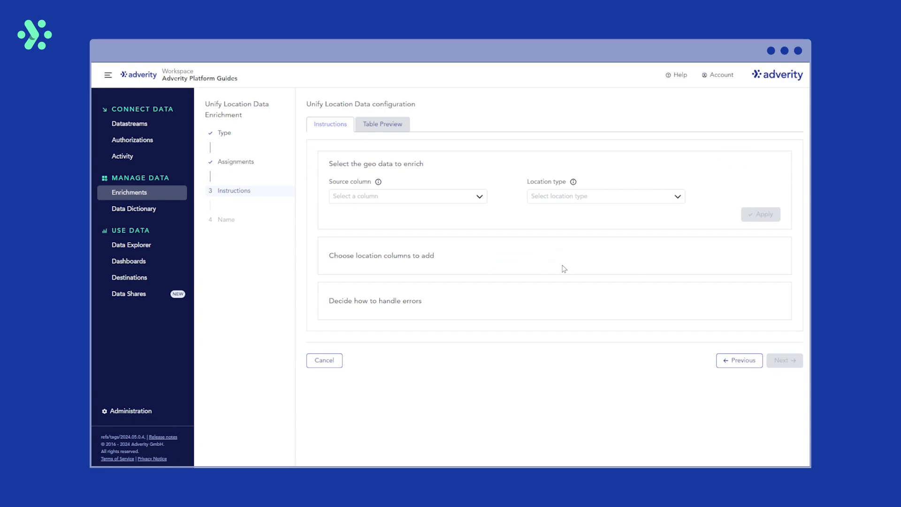
{"action": "mouse_move", "coordinate": [357, 220]}
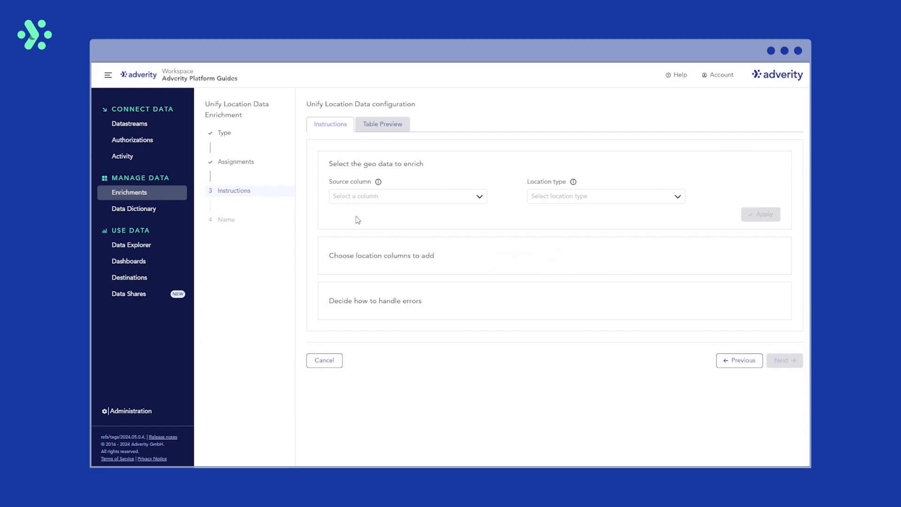
{"action": "mouse_move", "coordinate": [492, 204]}
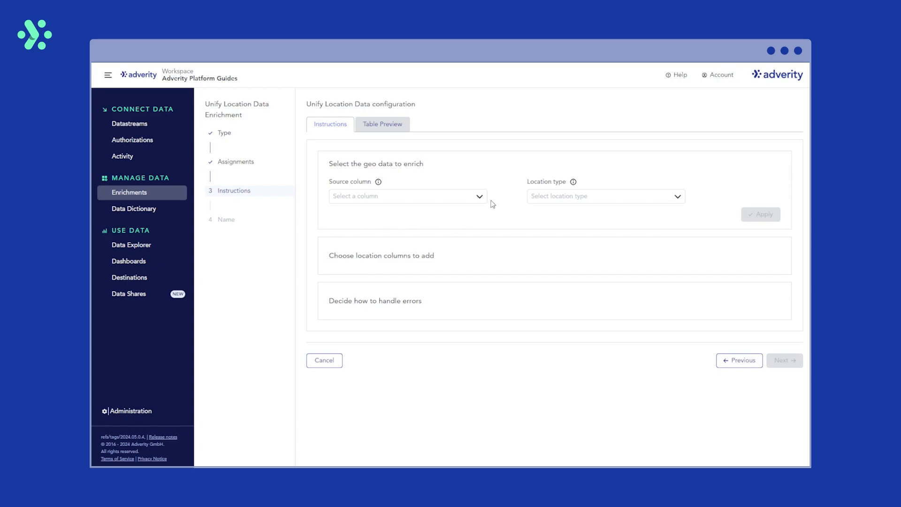
- Set source column to country with location type Country Name, and apply
{"action": "left_click", "coordinate": [407, 197]}
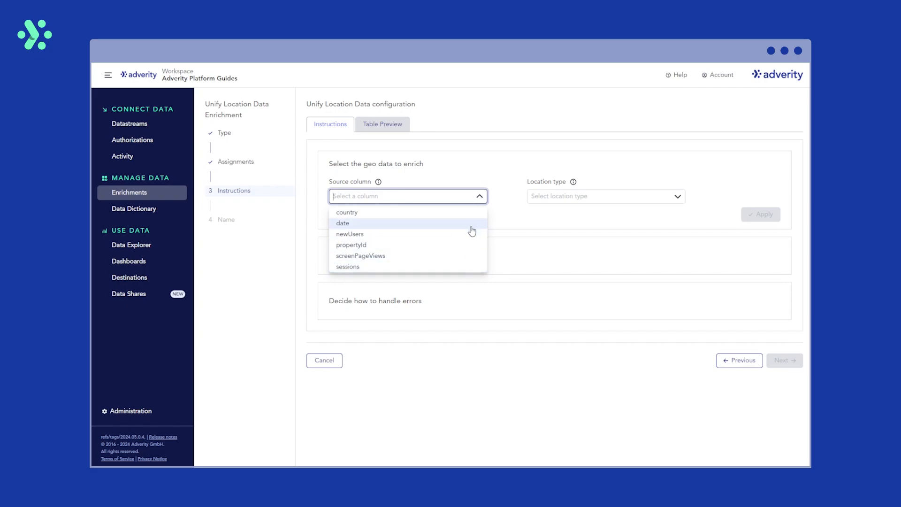
{"action": "left_click", "coordinate": [347, 212]}
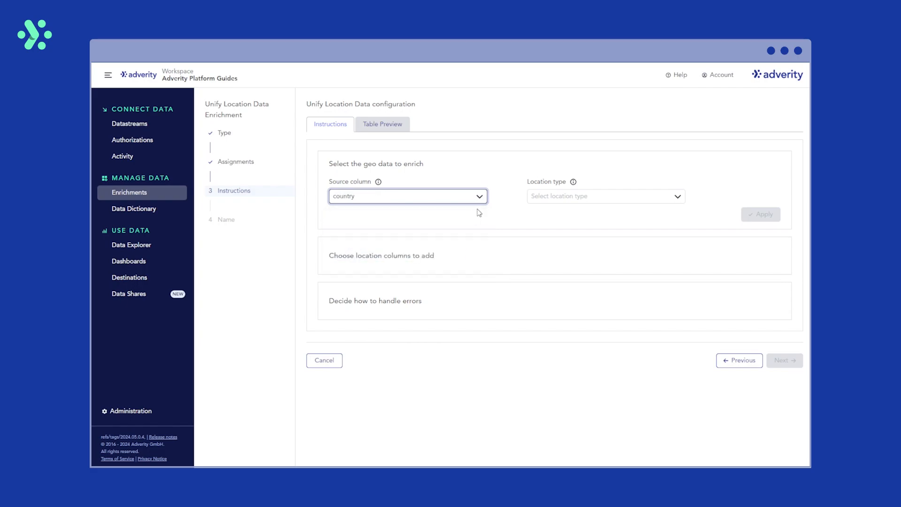
{"action": "left_click", "coordinate": [605, 196]}
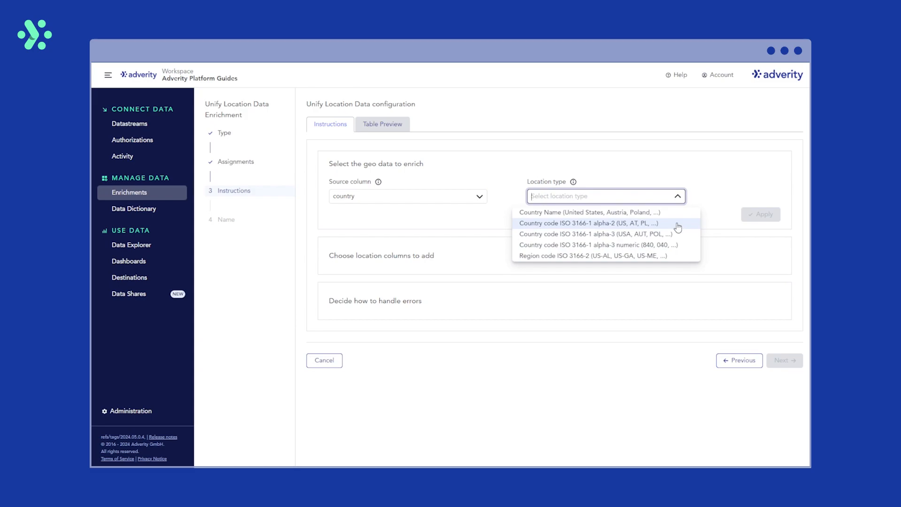
{"action": "mouse_move", "coordinate": [681, 234]}
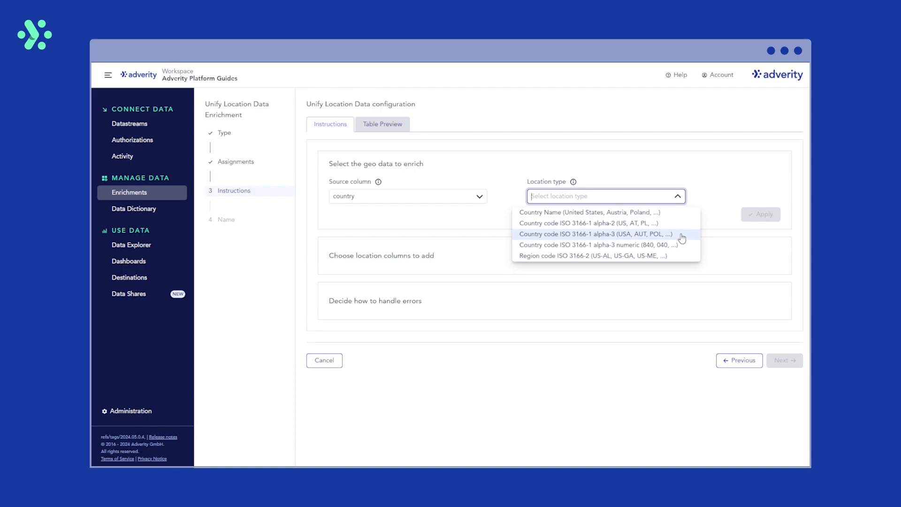
{"action": "mouse_move", "coordinate": [712, 184]}
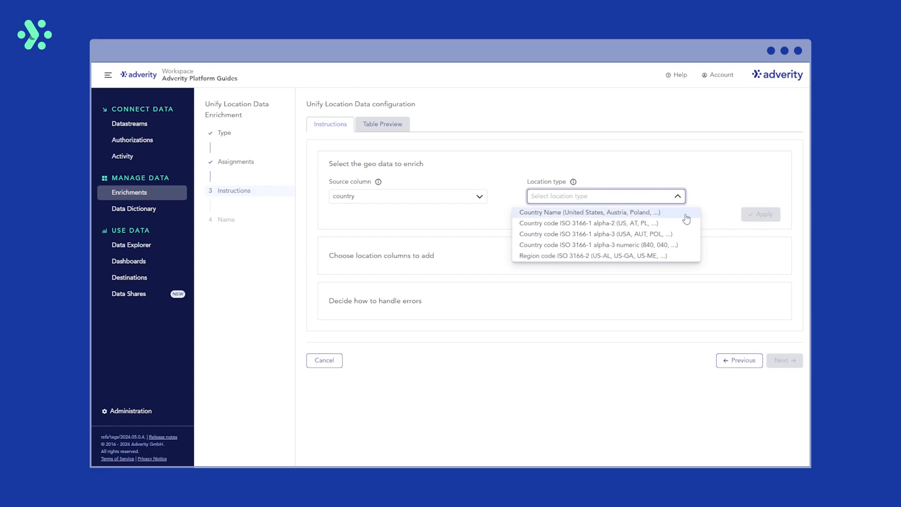
{"action": "left_click", "coordinate": [588, 212]}
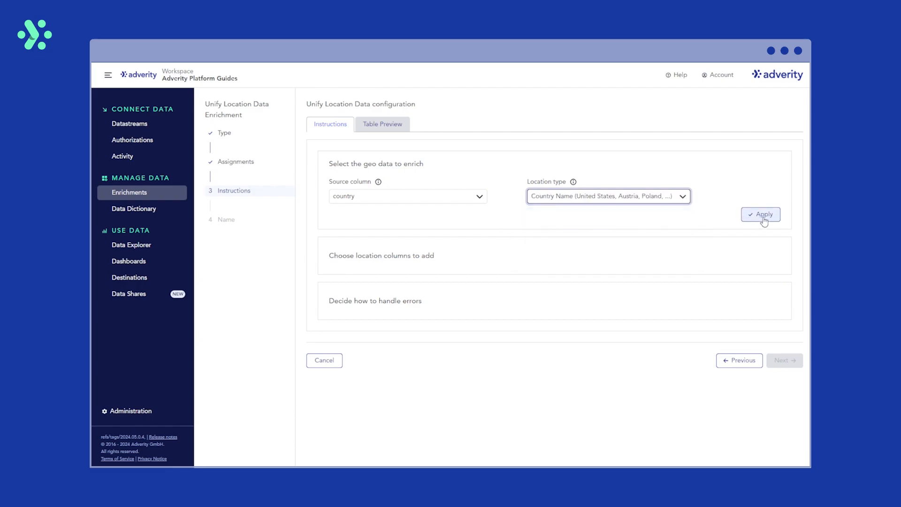
{"action": "left_click", "coordinate": [761, 215]}
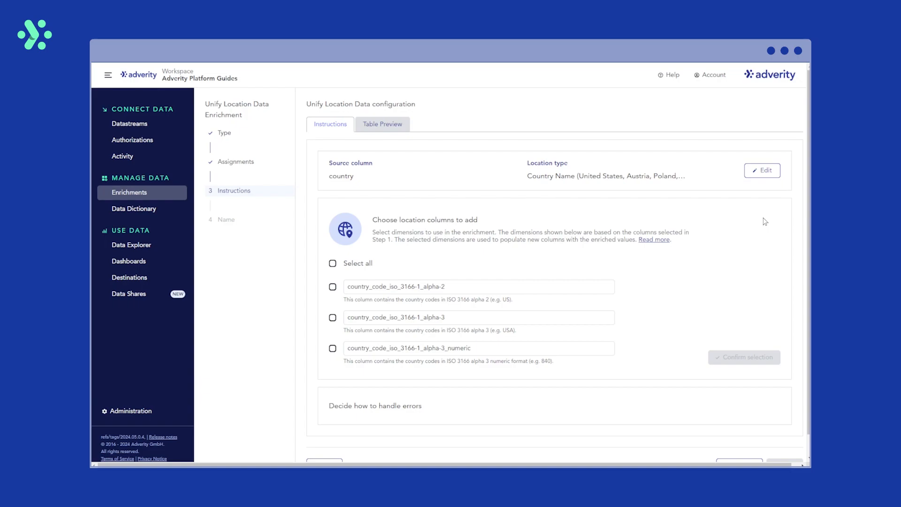
{"action": "mouse_move", "coordinate": [662, 349]}
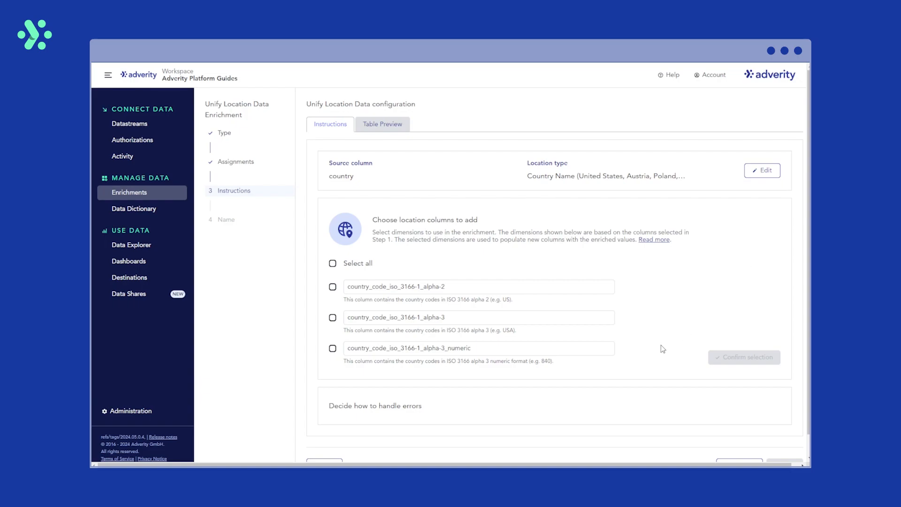
{"action": "mouse_move", "coordinate": [461, 262]}
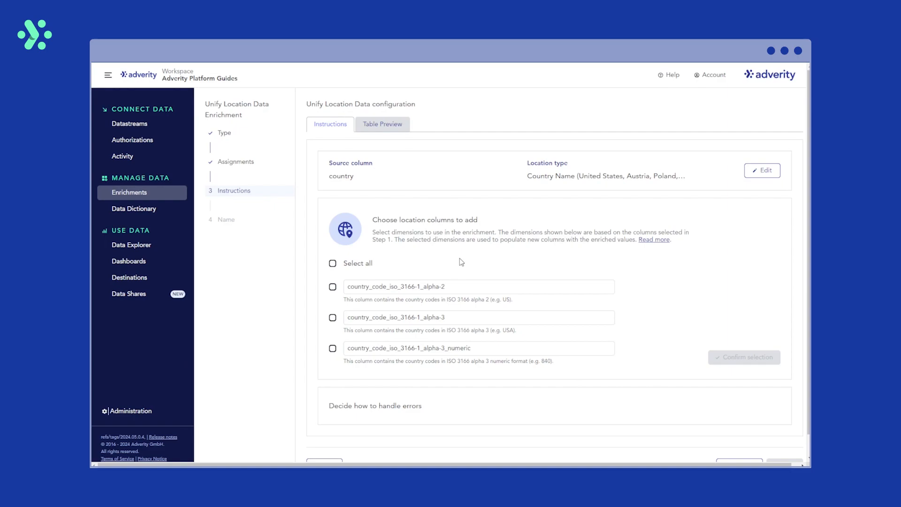
{"action": "mouse_move", "coordinate": [425, 300]}
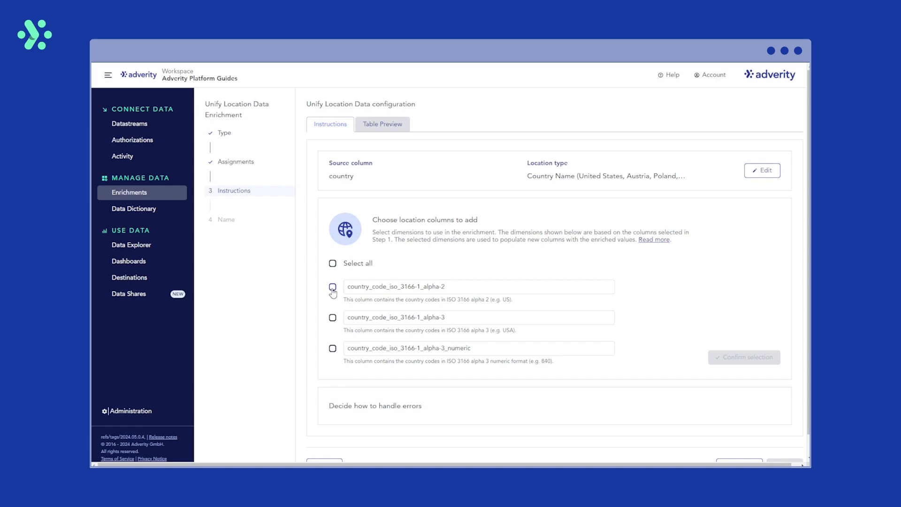
- Add the country_code_iso_3166-1_alpha-2 column and confirm the selection
{"action": "left_click", "coordinate": [332, 287]}
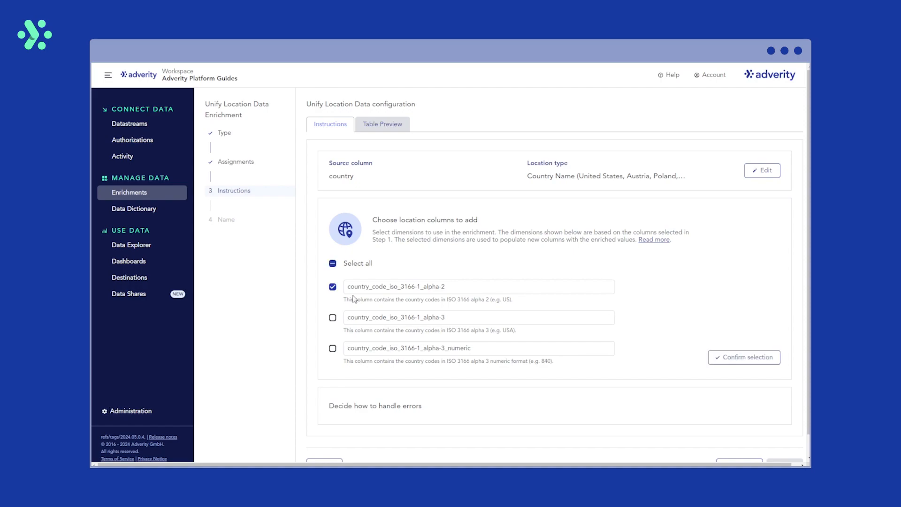
{"action": "mouse_move", "coordinate": [743, 357]}
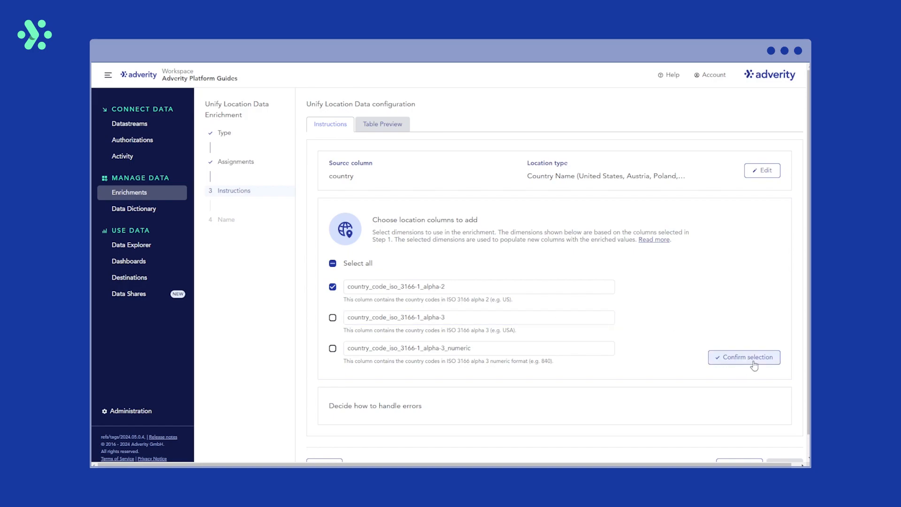
{"action": "left_click", "coordinate": [744, 357]}
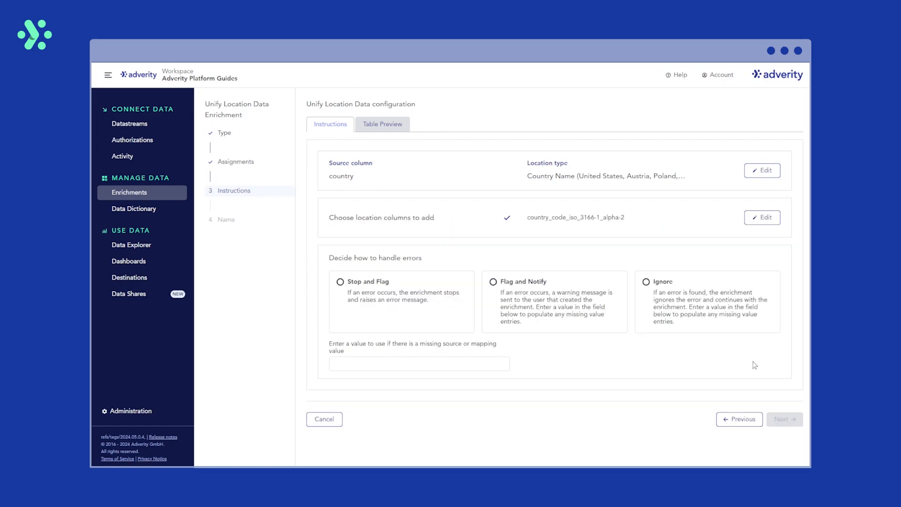
{"action": "mouse_move", "coordinate": [733, 374]}
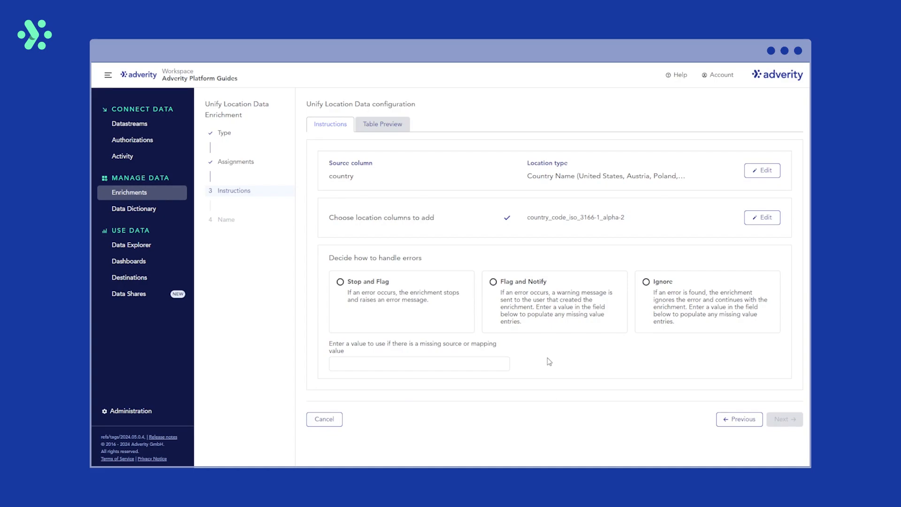
{"action": "mouse_move", "coordinate": [544, 358]}
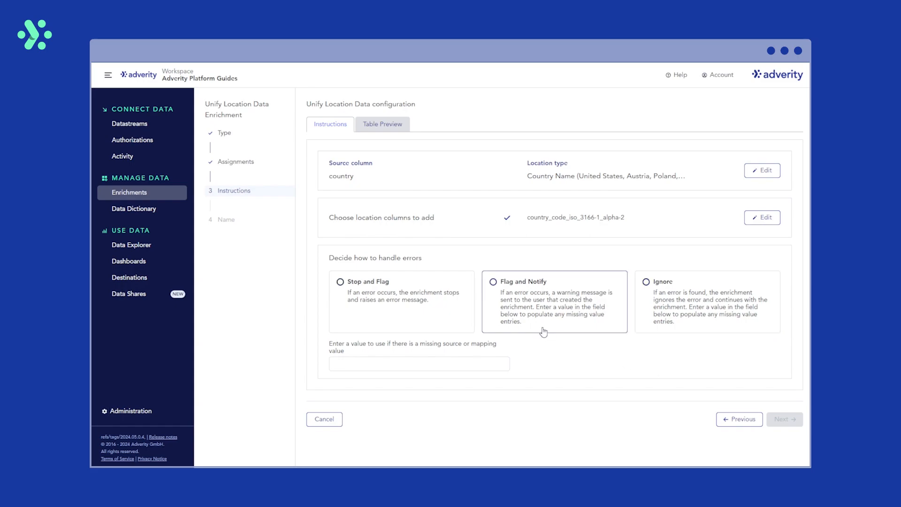
- Choose Flag and Notify for errors and enter N/A as the missing-value placeholder
{"action": "left_click", "coordinate": [493, 282]}
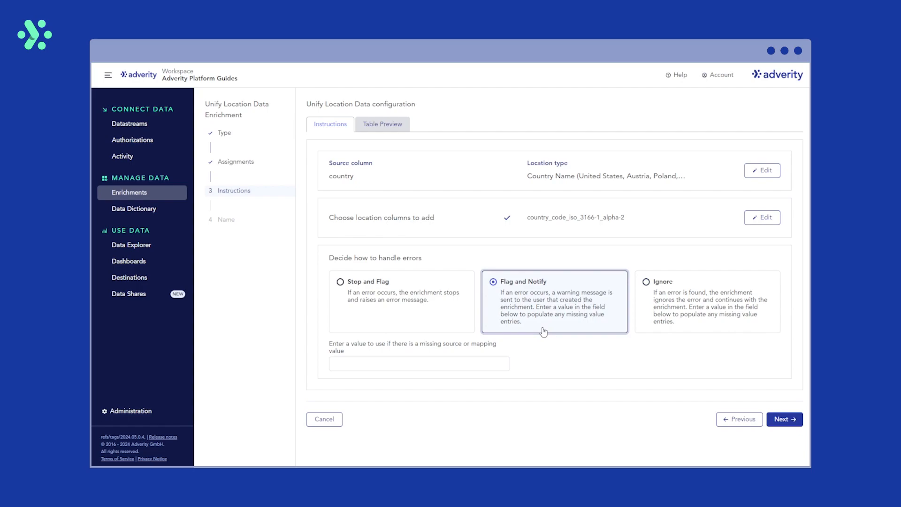
{"action": "mouse_move", "coordinate": [354, 372]}
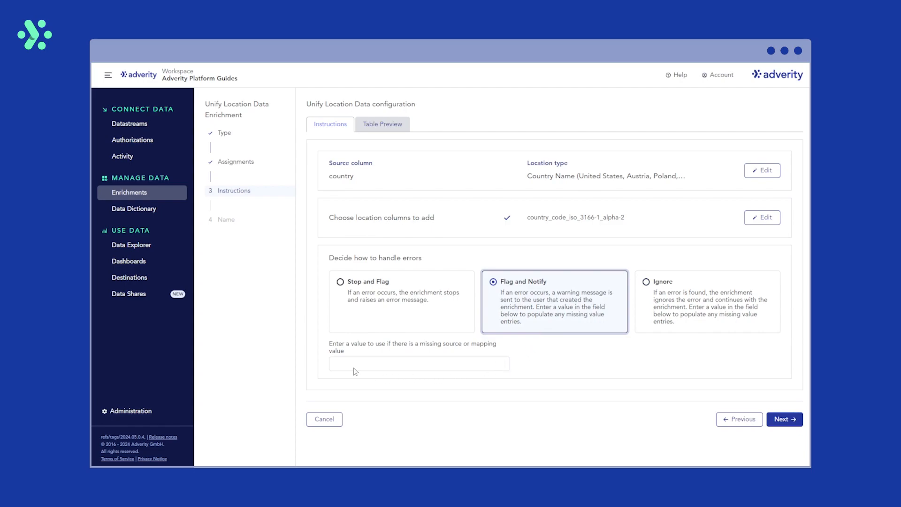
{"action": "left_click", "coordinate": [418, 364]}
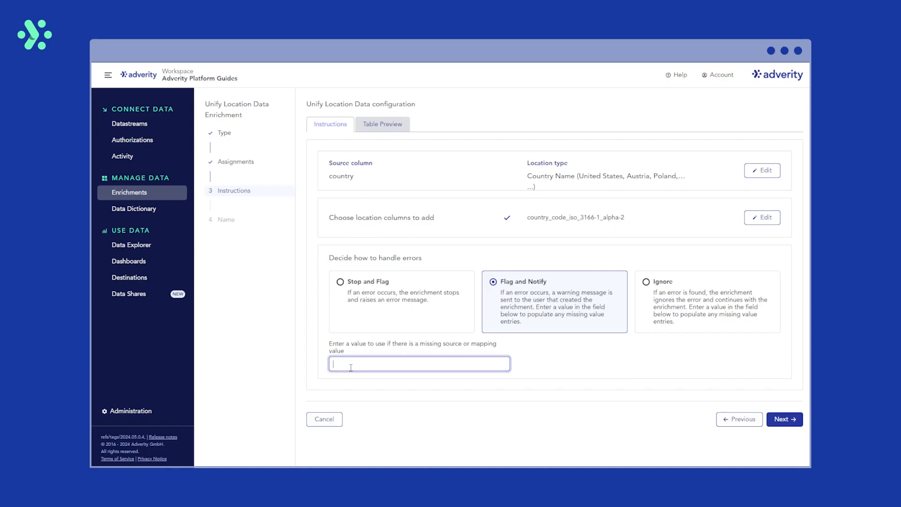
{"action": "type", "text": "N/A"}
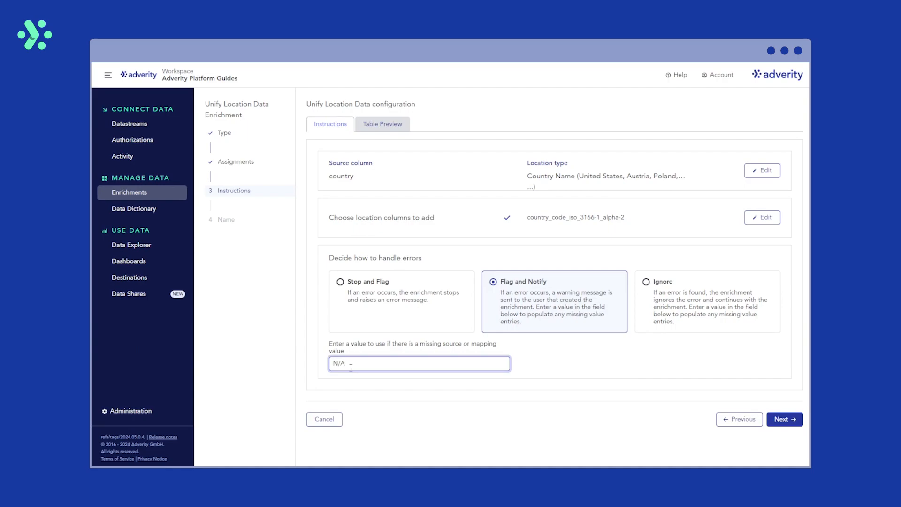
{"action": "left_click", "coordinate": [242, 339]}
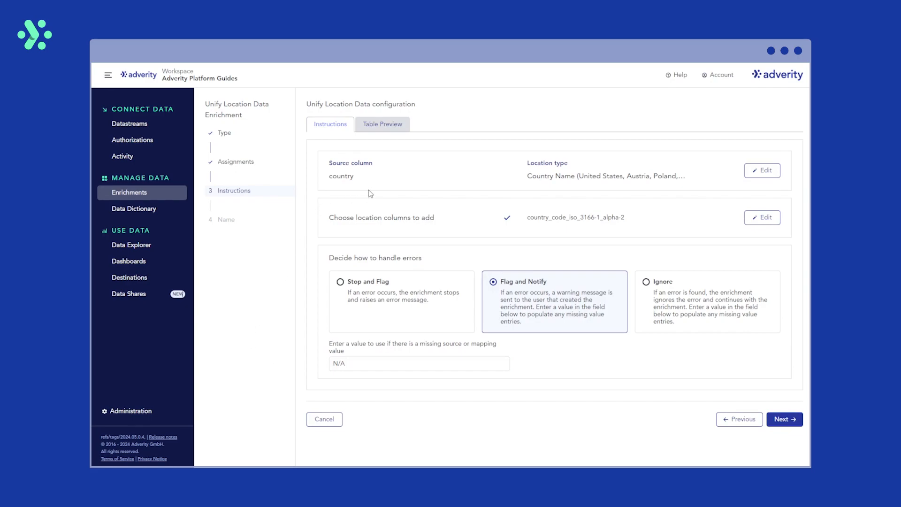
{"action": "mouse_move", "coordinate": [382, 123]}
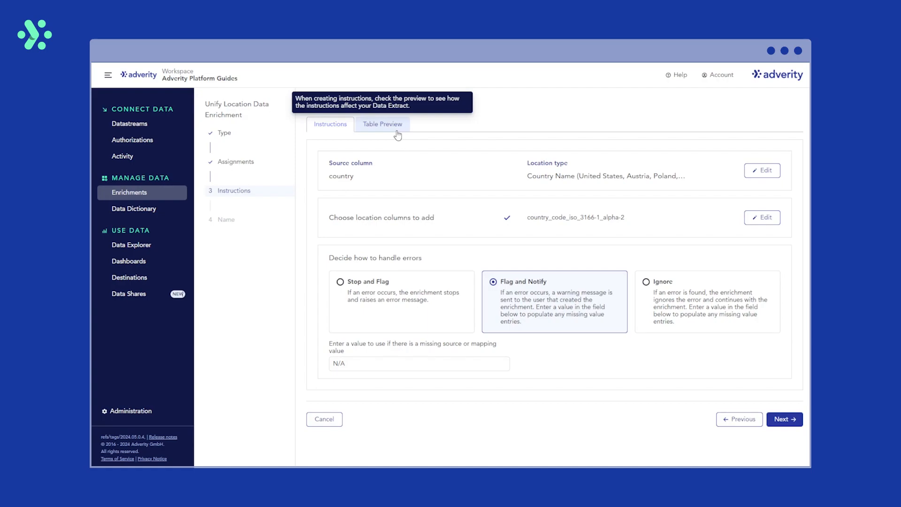
- Review the table preview, then create the enrichment under its suggested name
{"action": "left_click", "coordinate": [382, 124]}
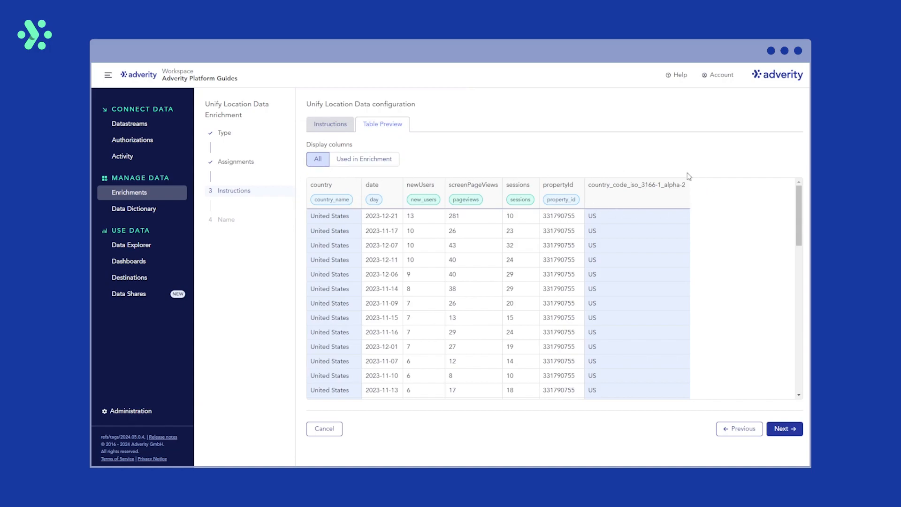
{"action": "scroll", "scroll_direction": "down", "scroll_amount": 3}
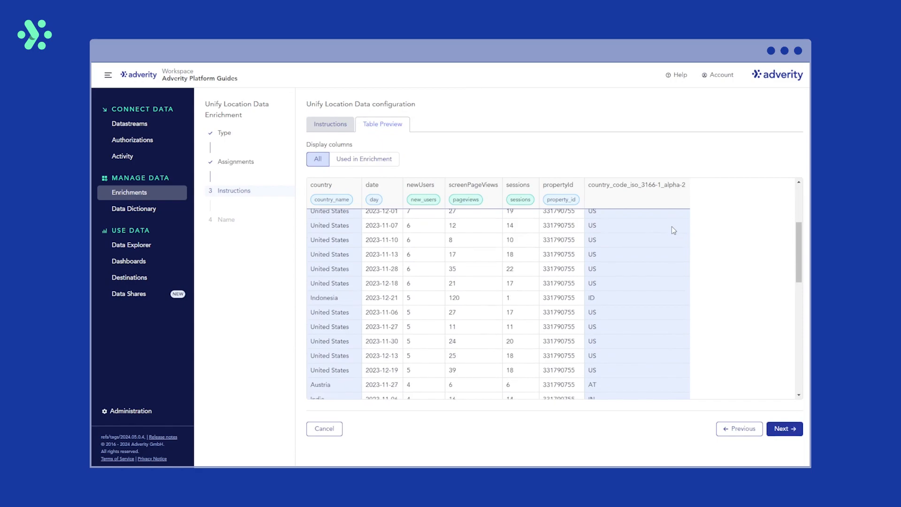
{"action": "scroll", "scroll_direction": "down", "scroll_amount": 3}
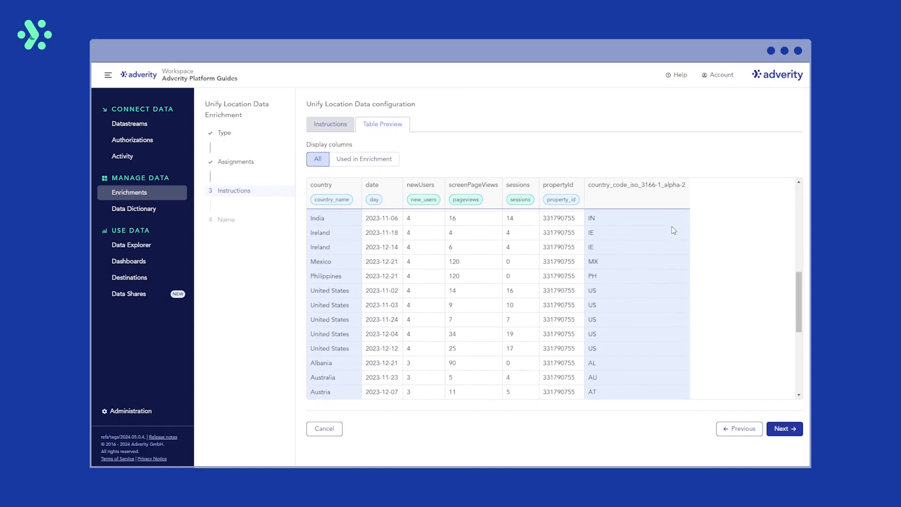
{"action": "mouse_move", "coordinate": [554, 433]}
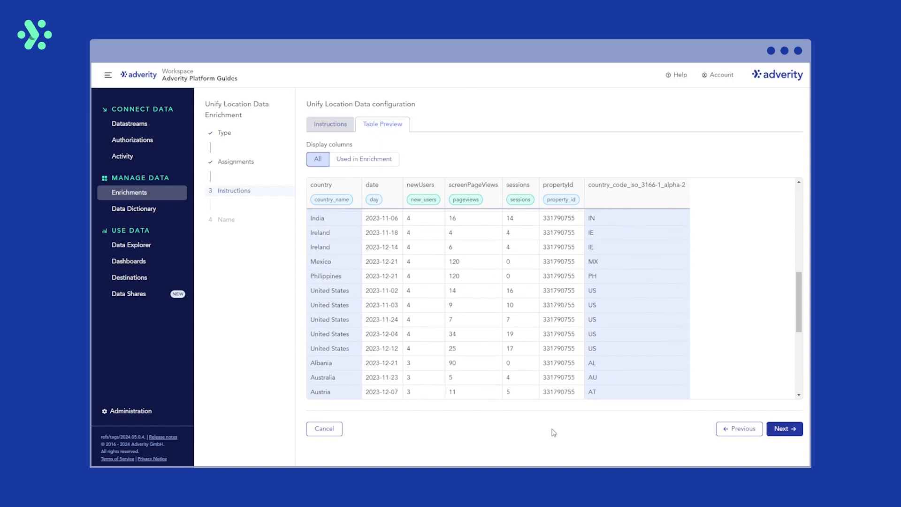
{"action": "mouse_move", "coordinate": [587, 428]}
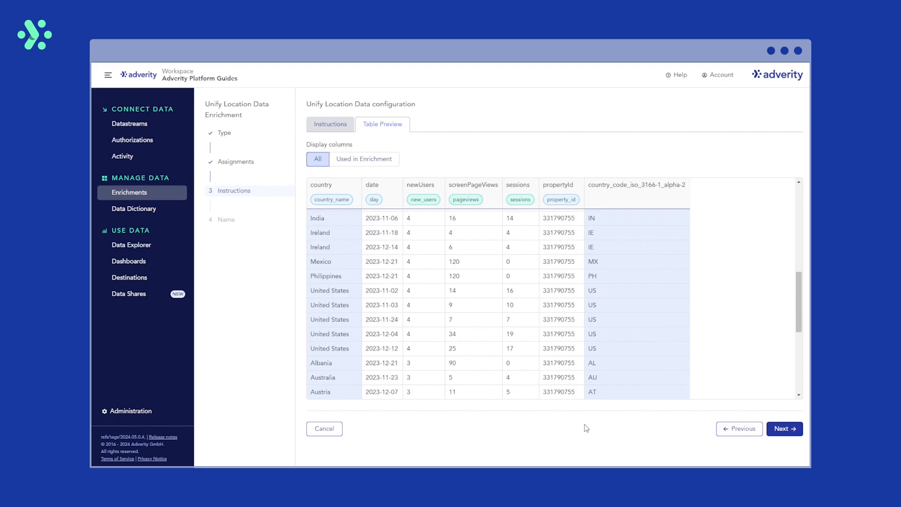
{"action": "mouse_move", "coordinate": [619, 353]}
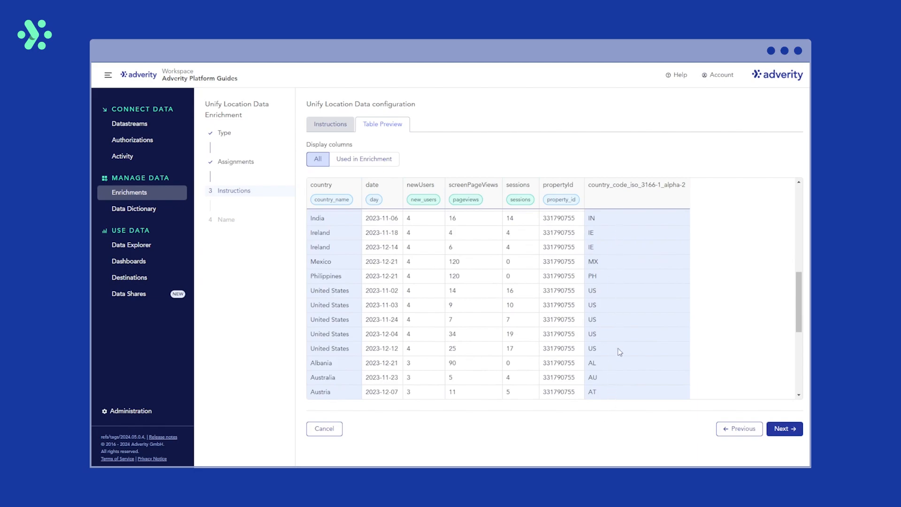
{"action": "mouse_move", "coordinate": [240, 350]}
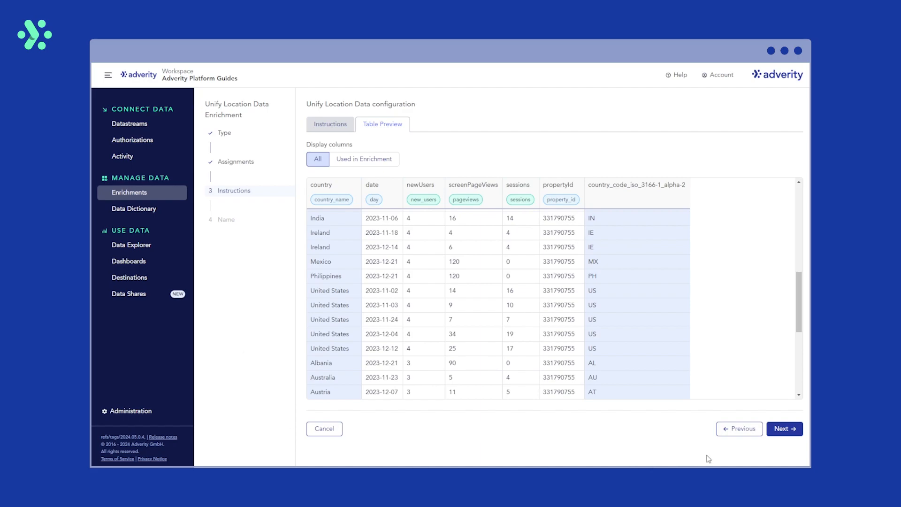
{"action": "left_click", "coordinate": [784, 428]}
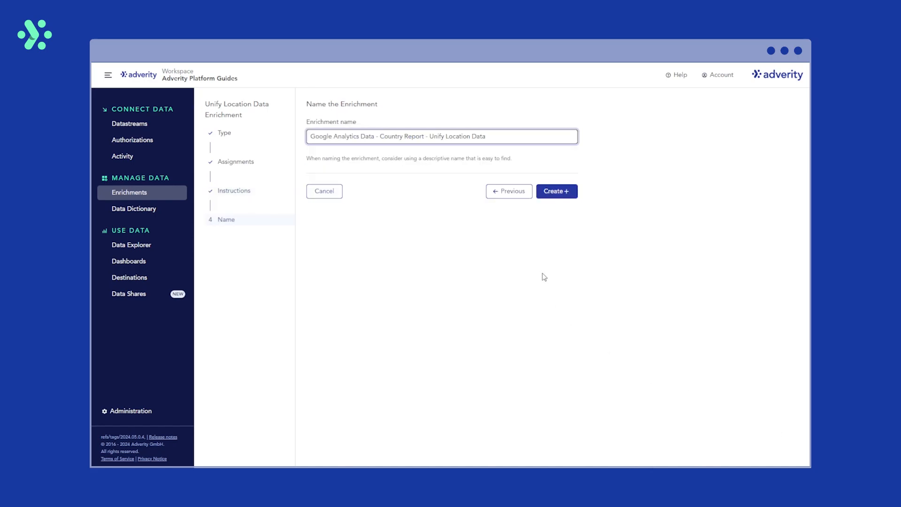
{"action": "mouse_move", "coordinate": [556, 191]}
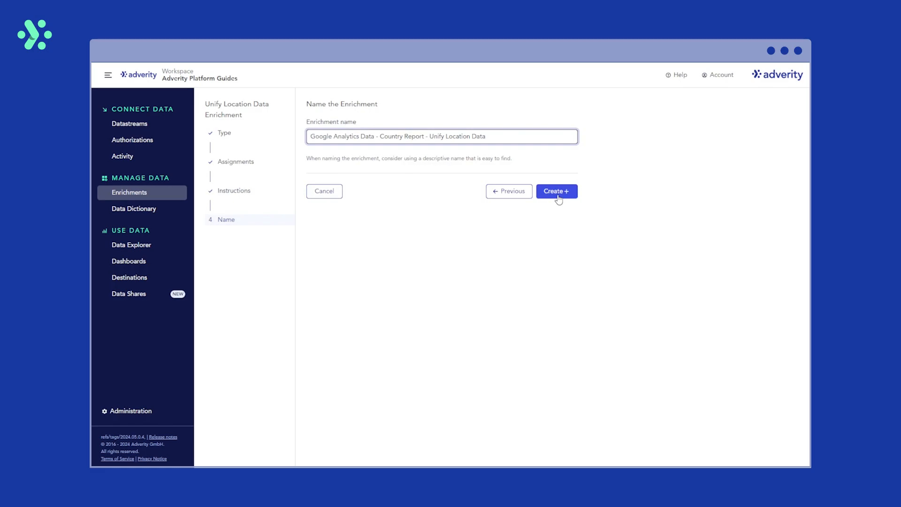
{"action": "left_click", "coordinate": [556, 191]}
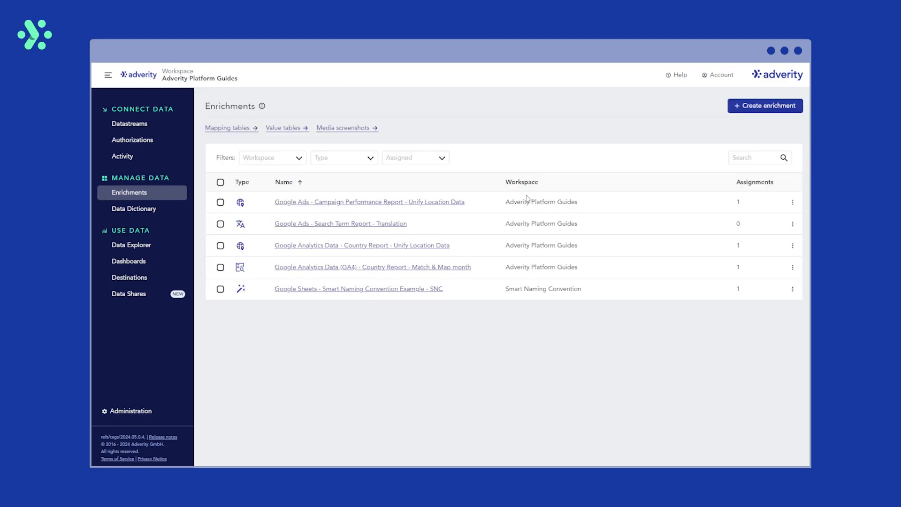
- Return to the Country Report datastream and refetch its latest task
{"action": "left_click", "coordinate": [130, 123]}
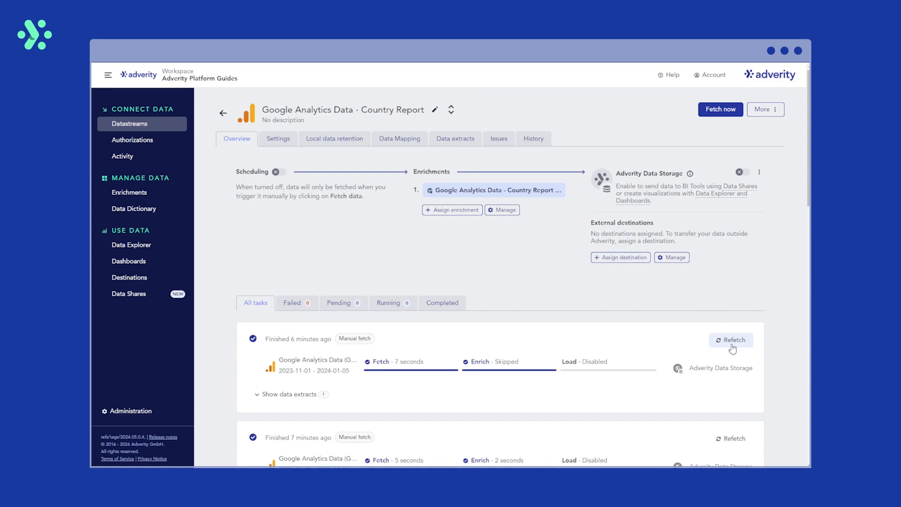
{"action": "left_click", "coordinate": [732, 340]}
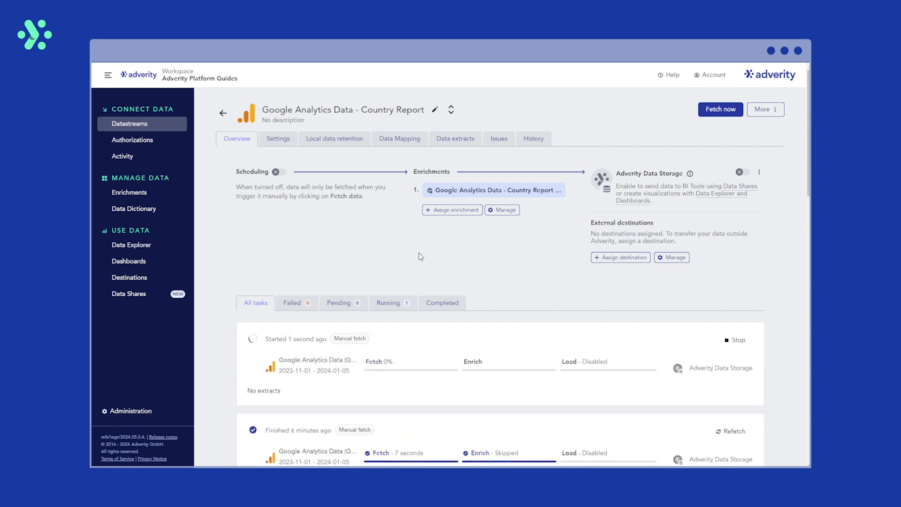
{"action": "mouse_move", "coordinate": [258, 232]}
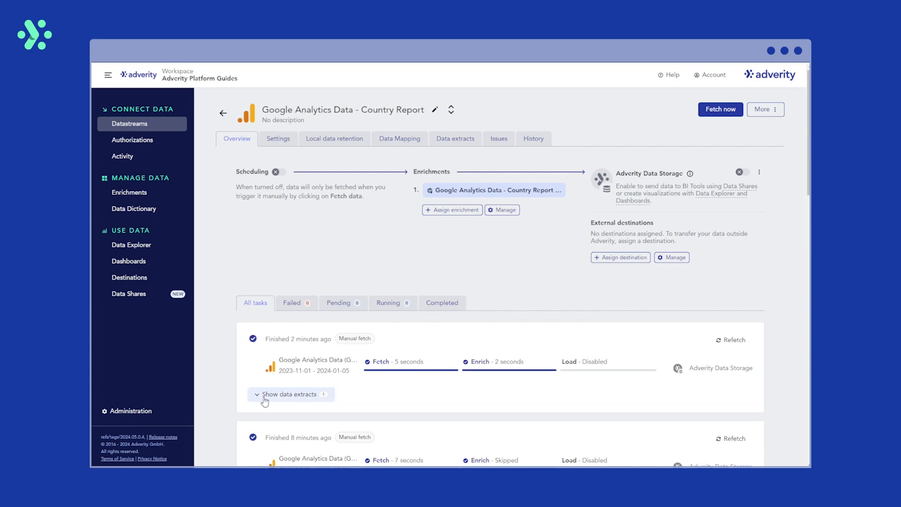
- Open the newest fetch's extract and scroll to the ISO alpha-2 codes (US, AT, IN)
{"action": "left_click", "coordinate": [289, 395]}
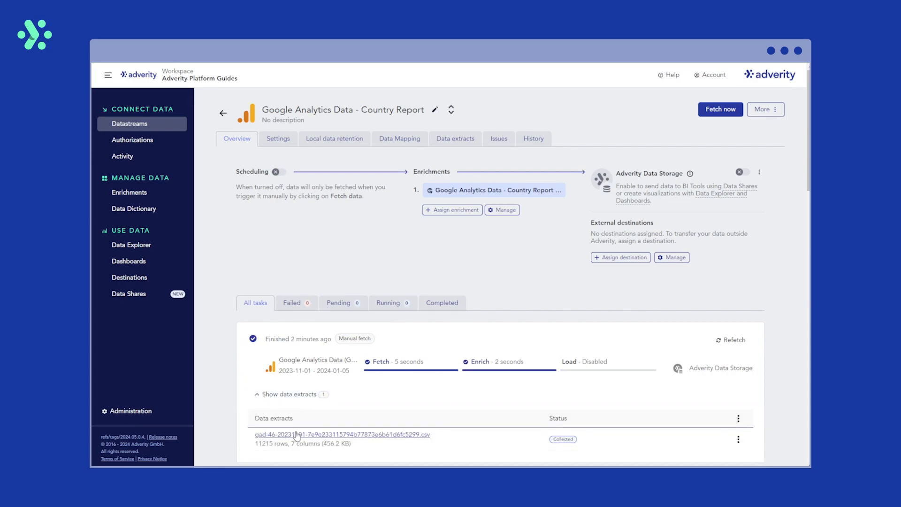
{"action": "left_click", "coordinate": [341, 435]}
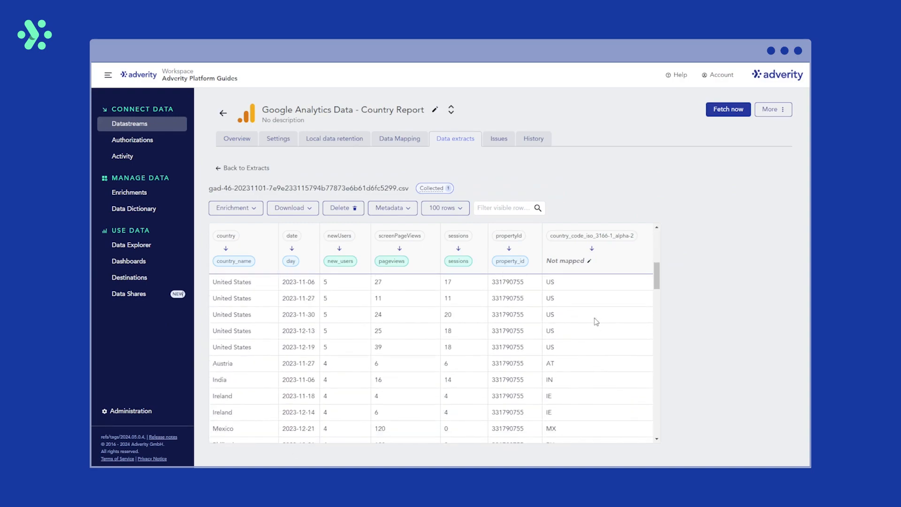
{"action": "scroll", "scroll_direction": "down", "scroll_amount": 3}
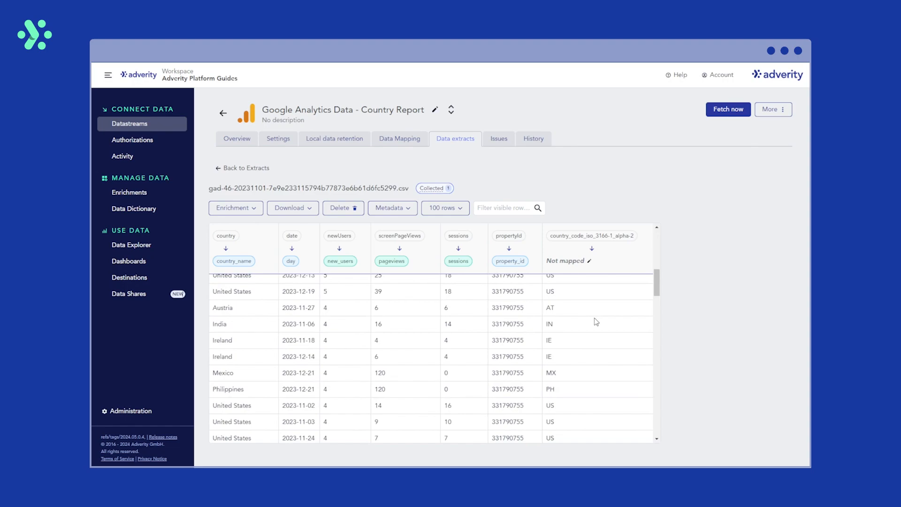